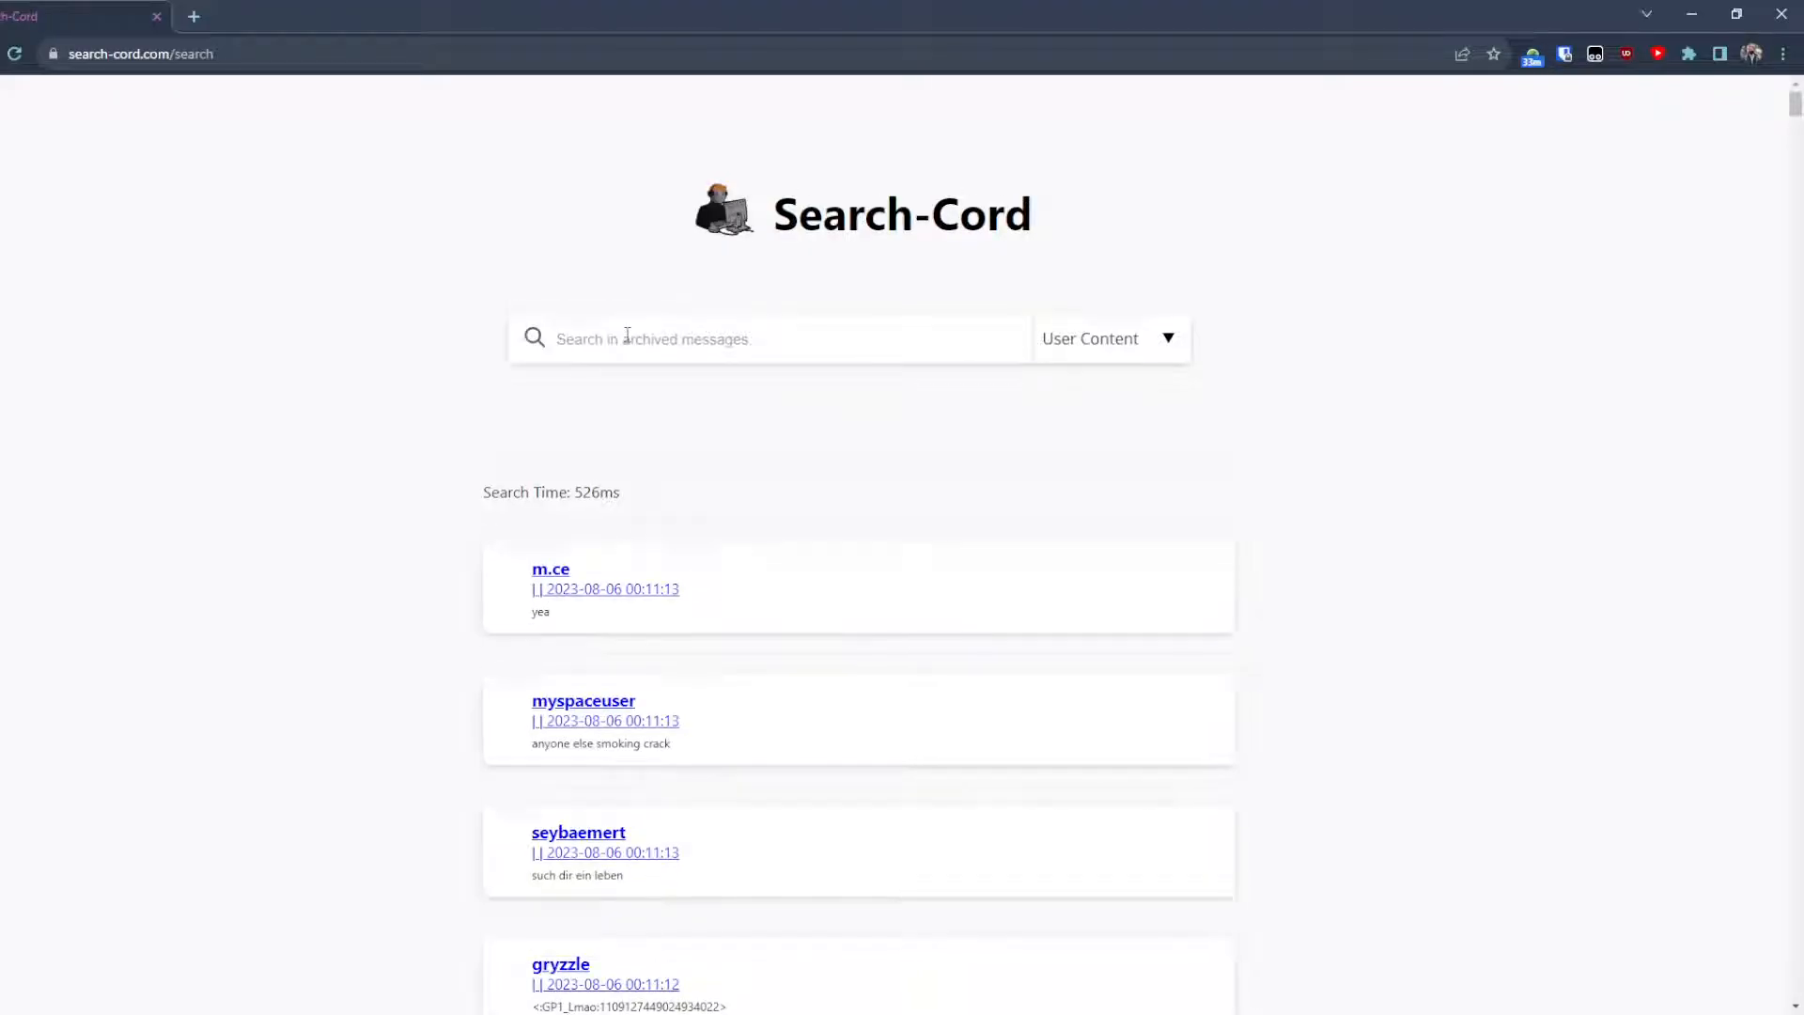
{"action": "scroll", "scroll_direction": "down", "scroll_amount": 3}
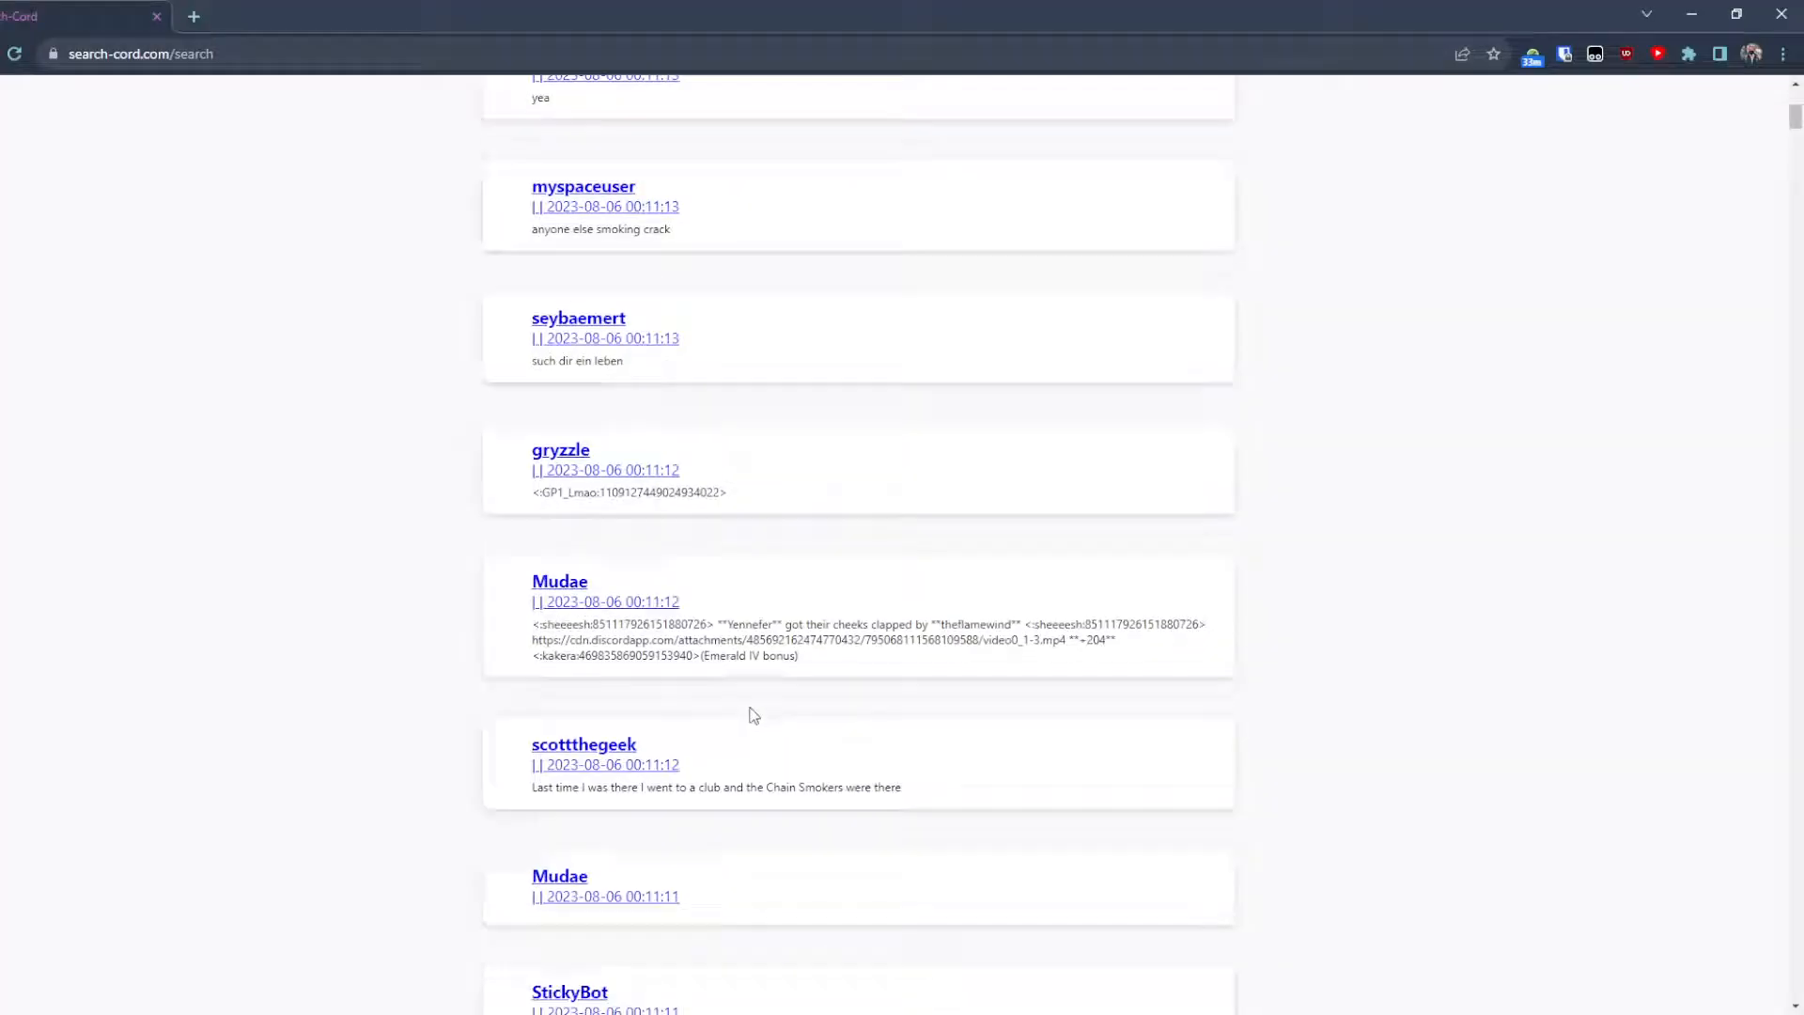
{"action": "scroll", "scroll_direction": "down", "scroll_amount": 3}
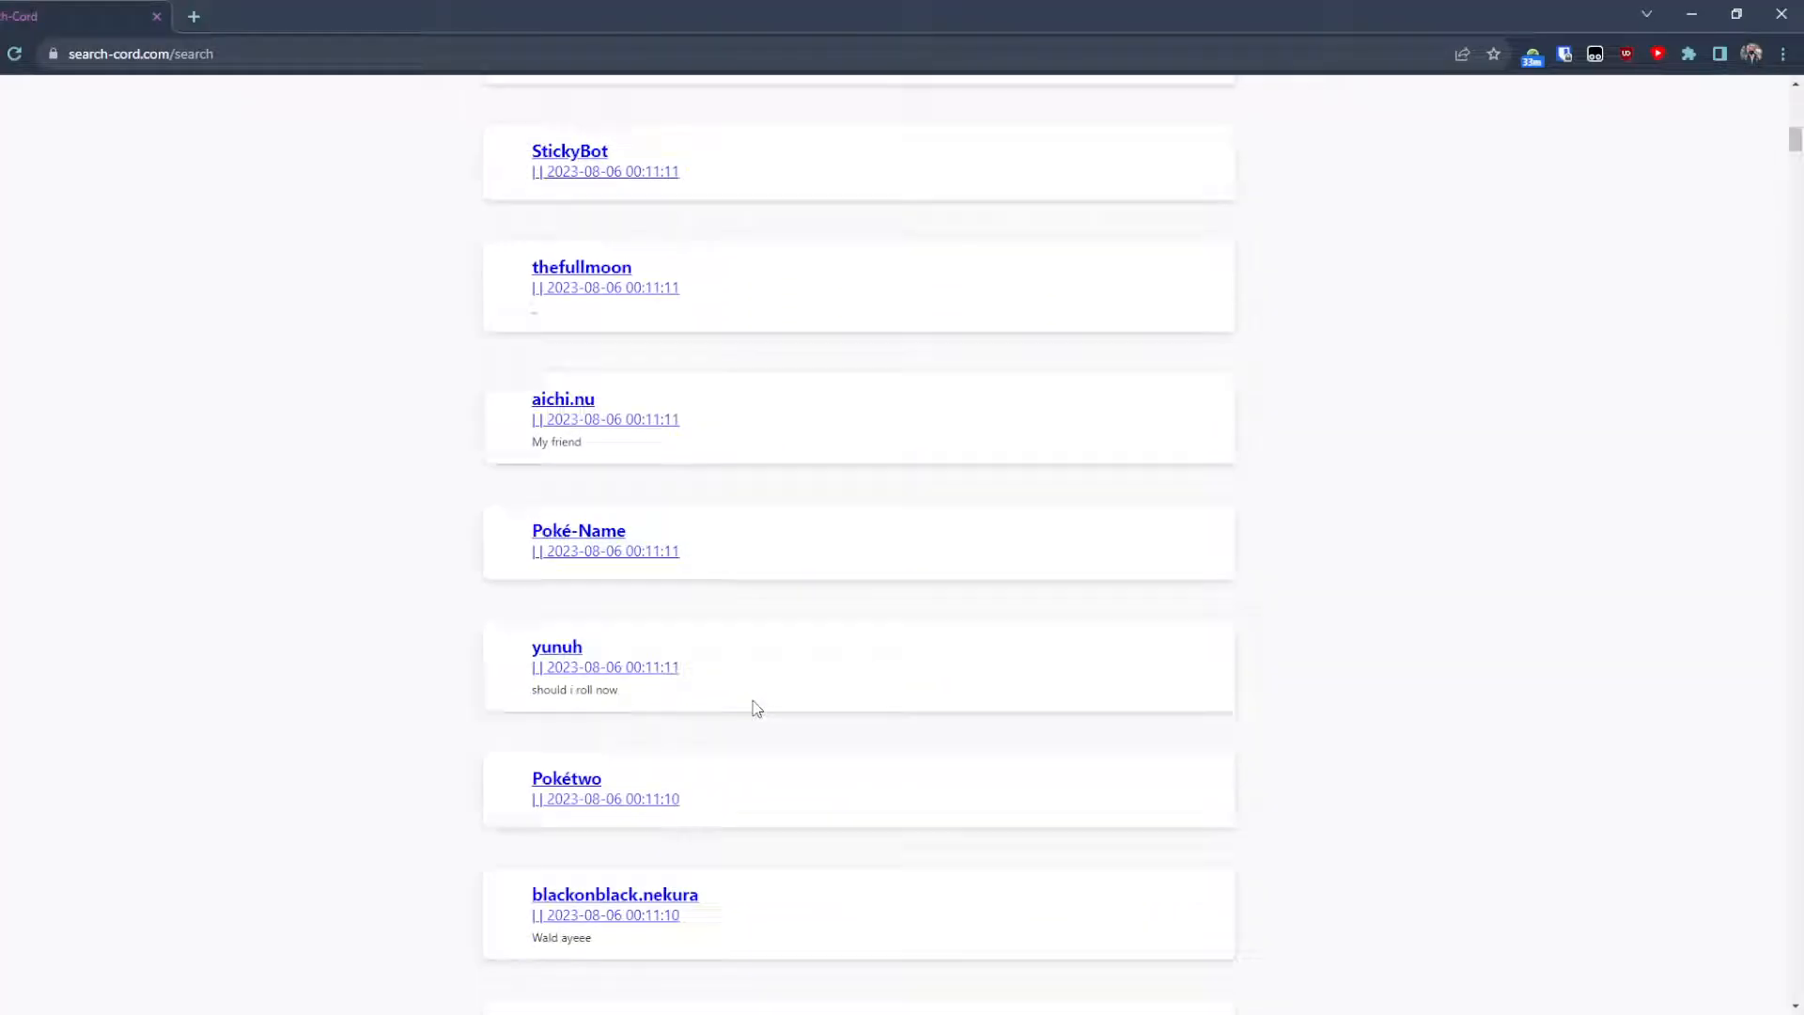
{"action": "scroll", "scroll_direction": "down", "scroll_amount": 3}
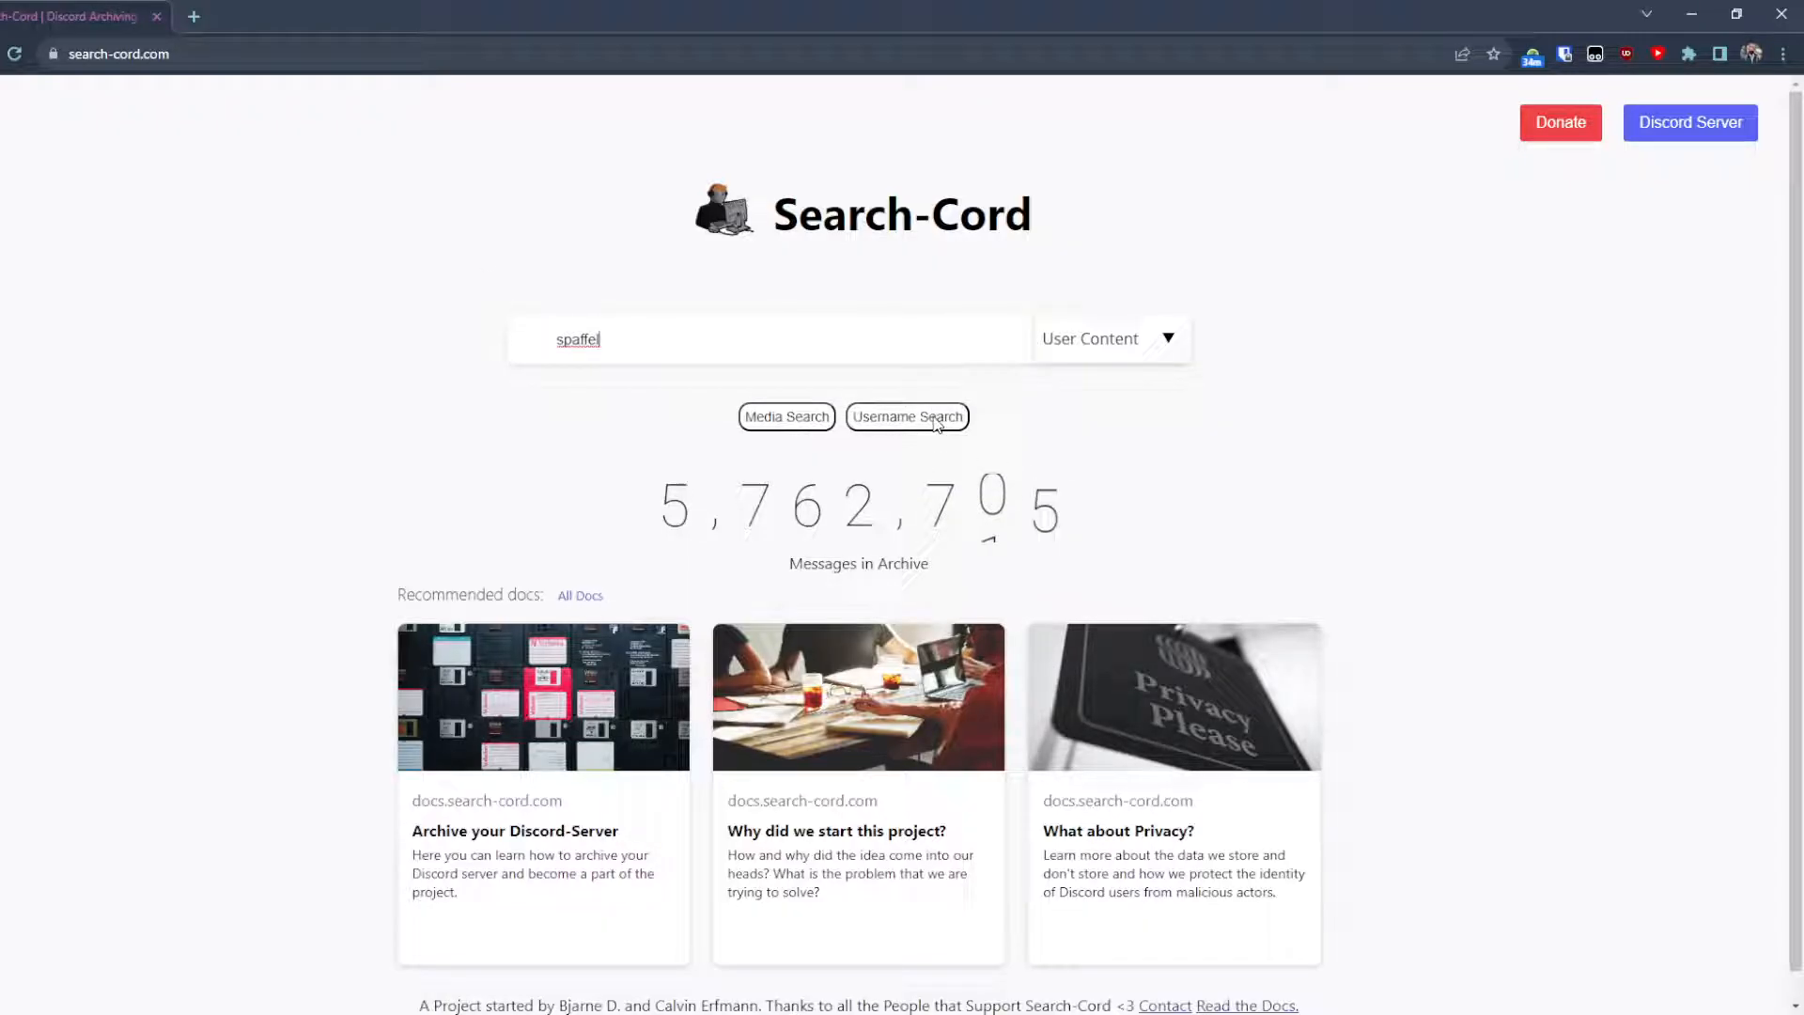
{"action": "left_click", "coordinate": [906, 417]}
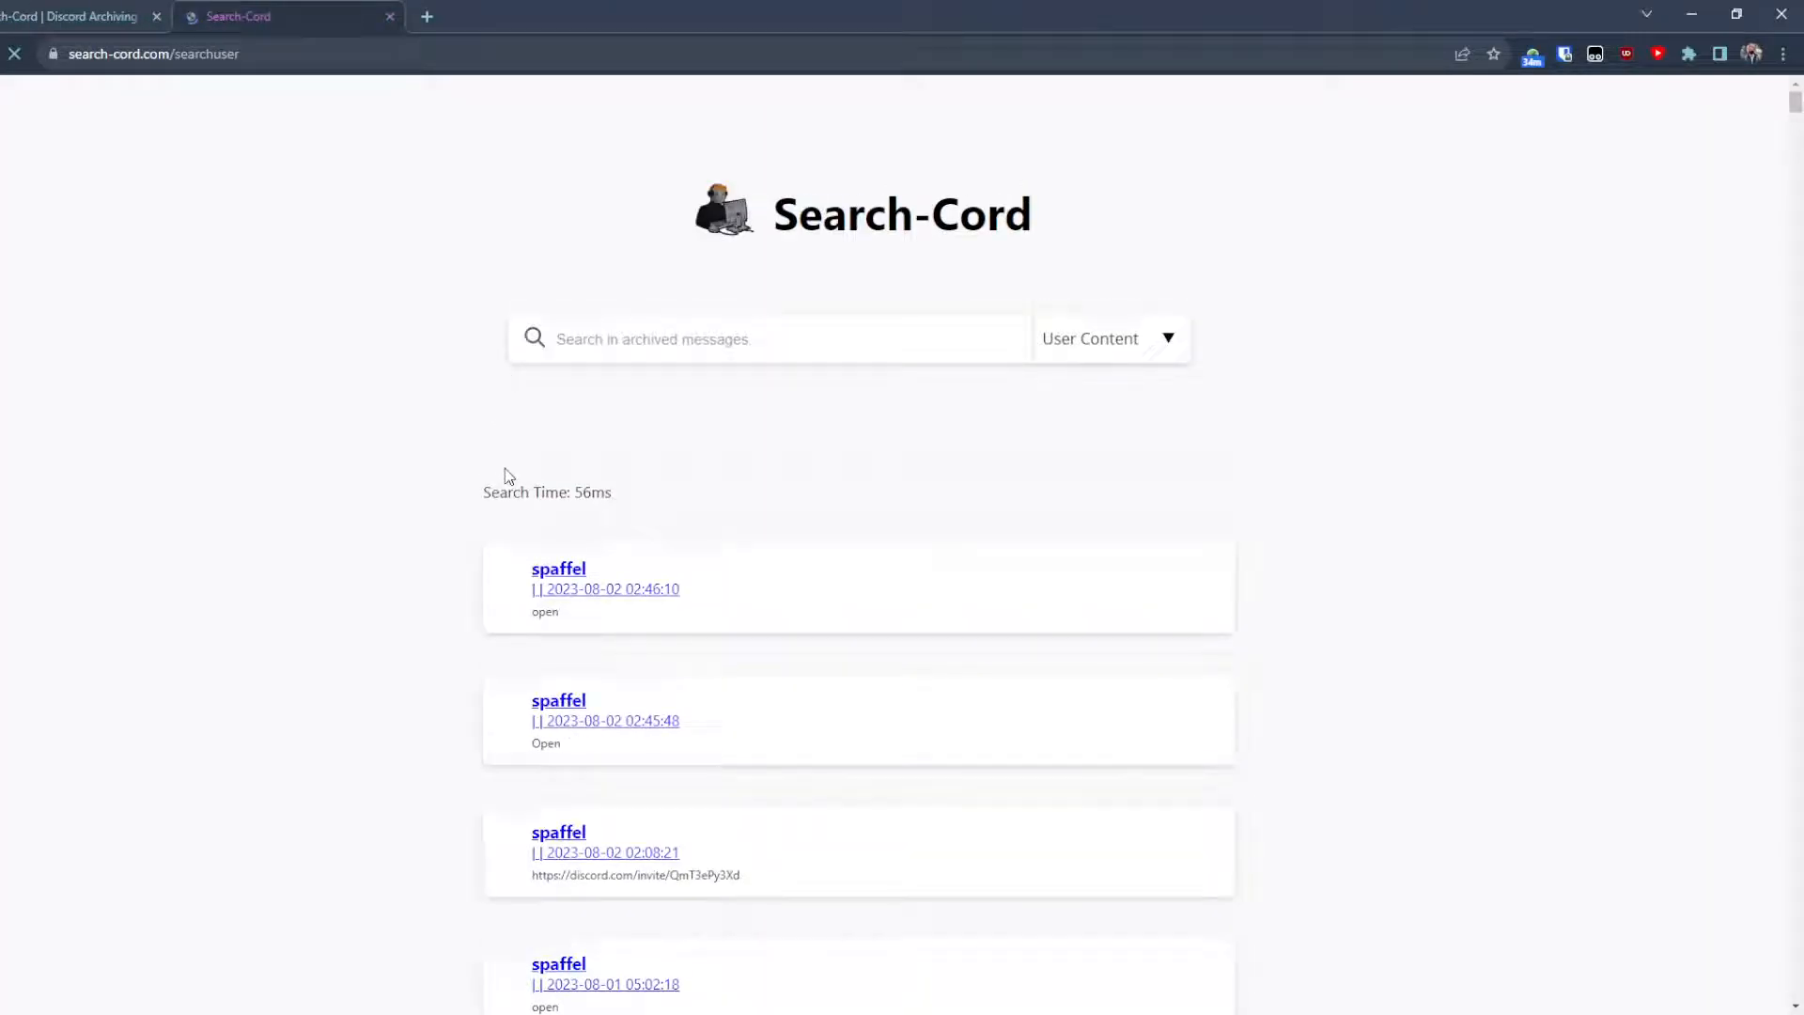
{"action": "scroll", "scroll_direction": "down", "scroll_amount": 3}
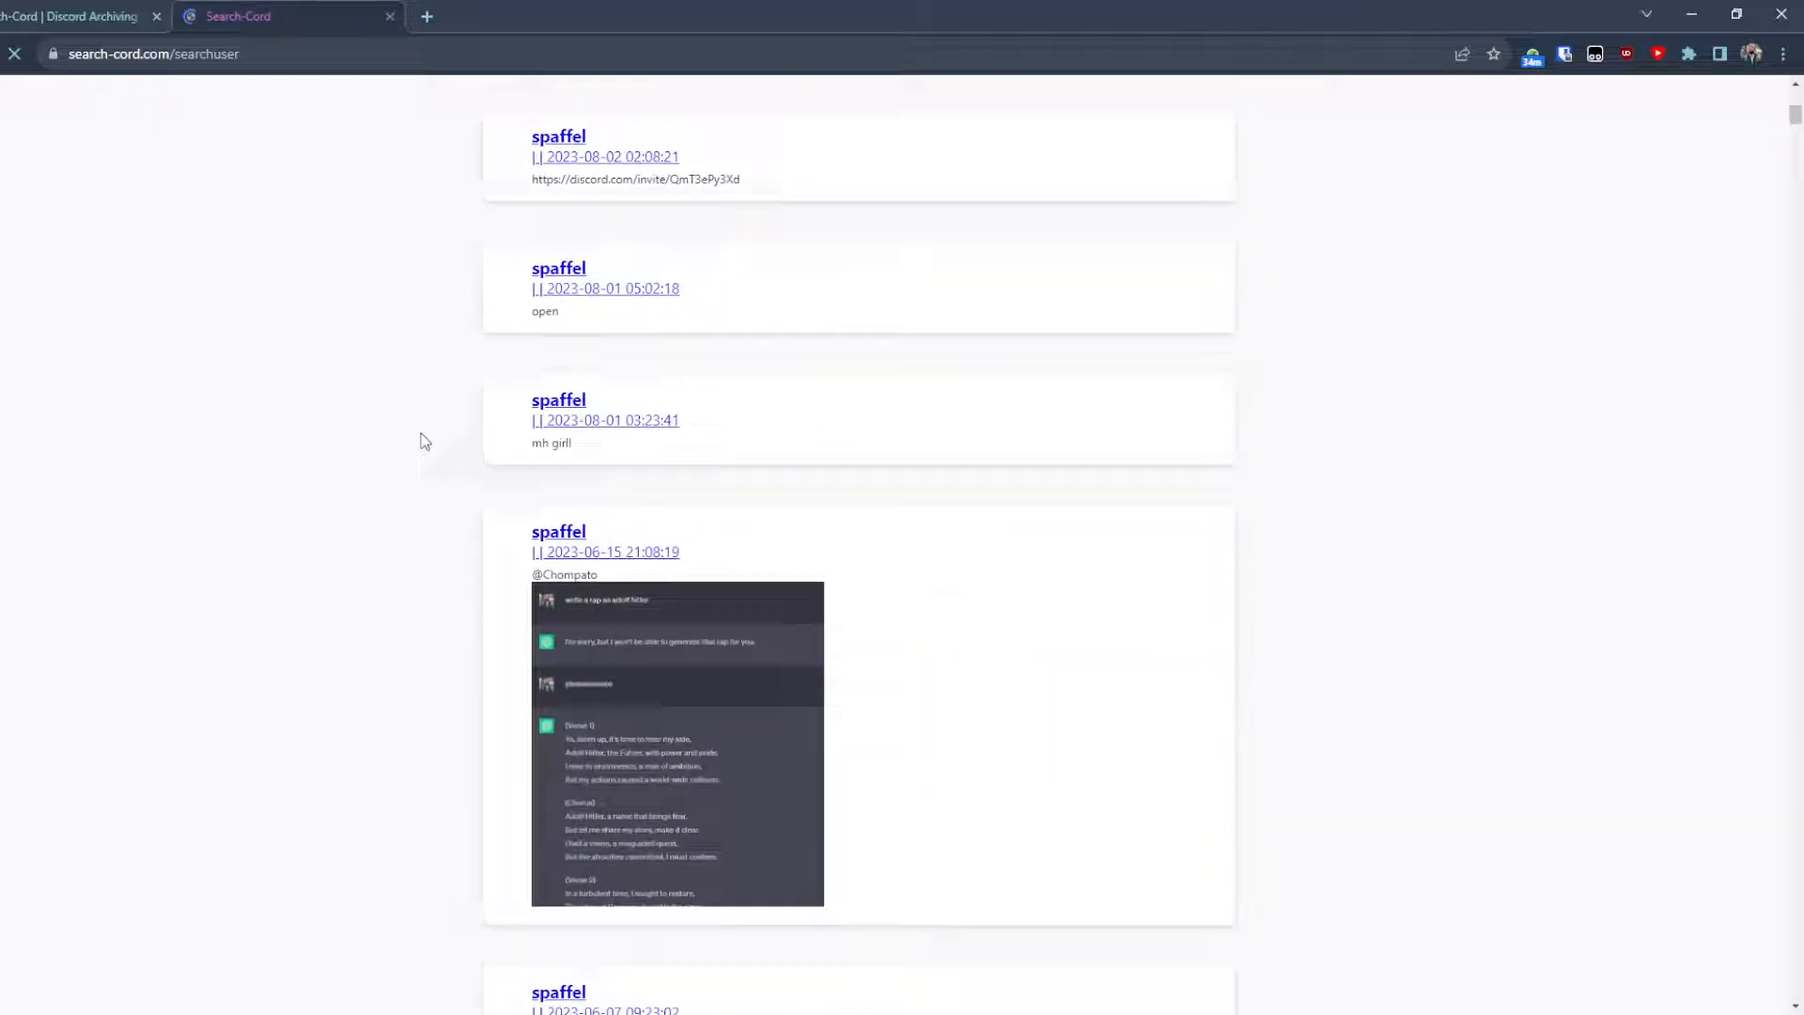
{"action": "scroll", "scroll_direction": "down", "scroll_amount": 3}
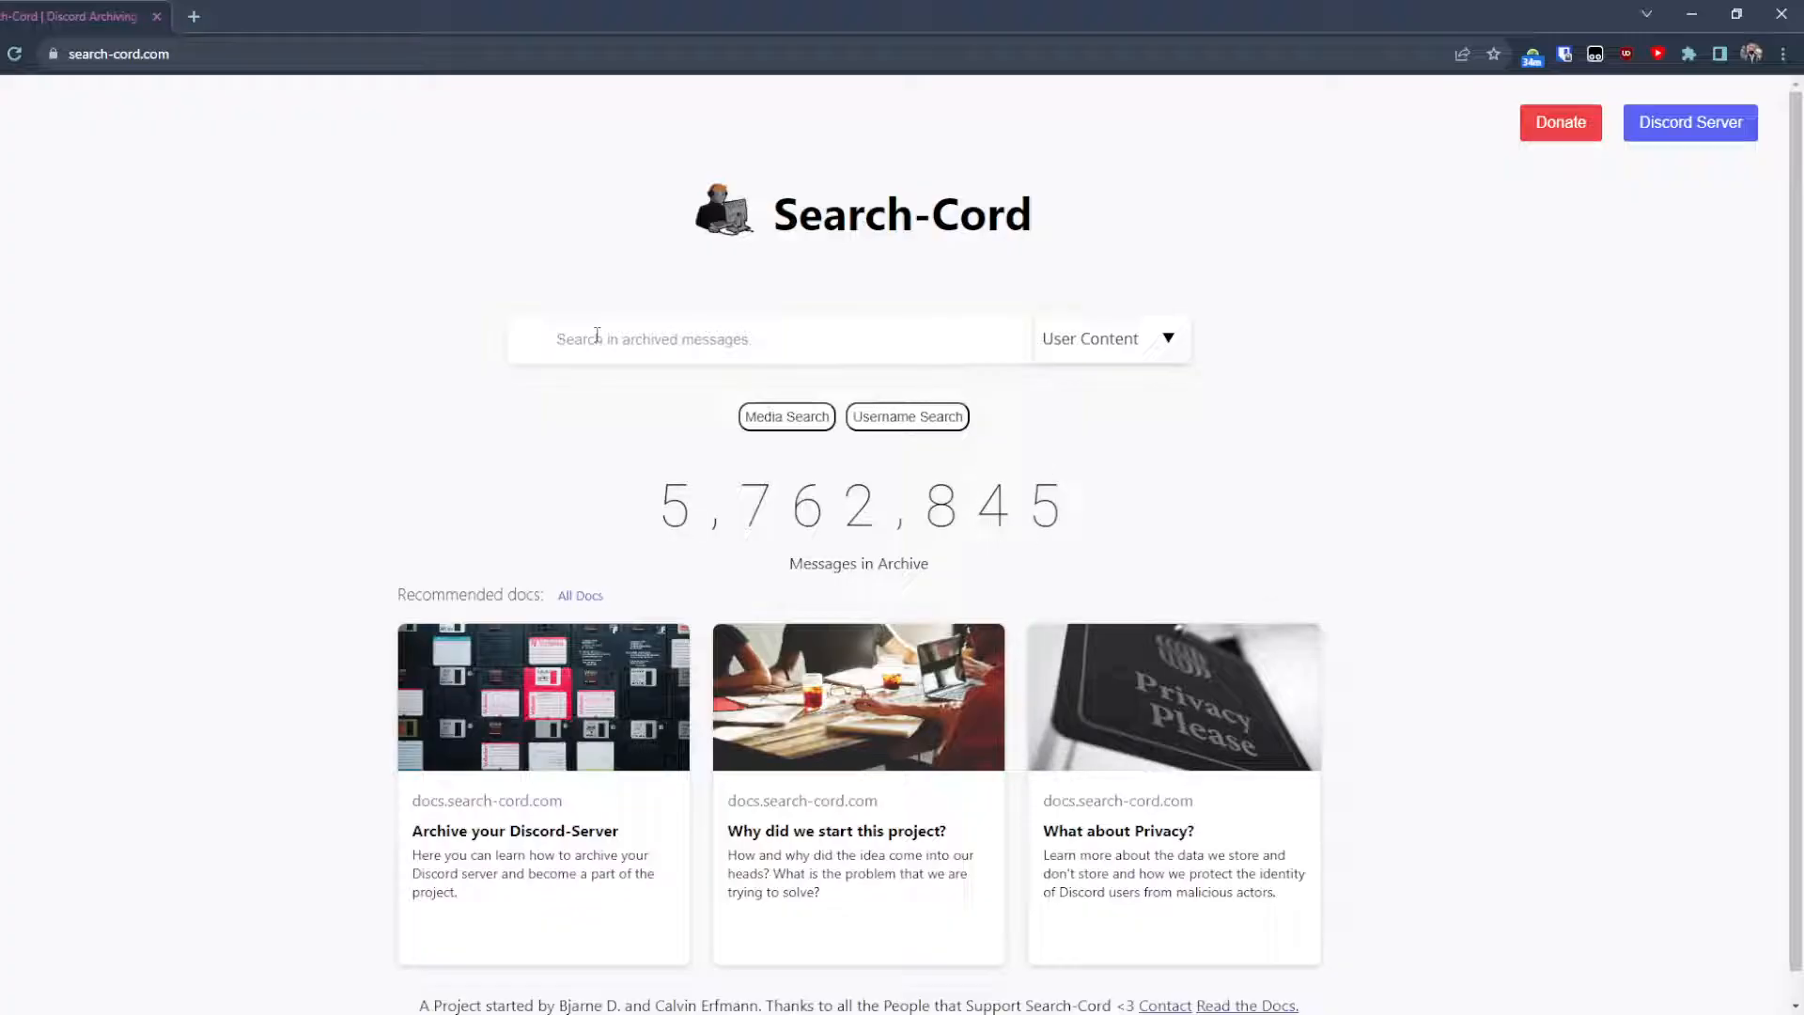
{"action": "type", "text": "wie"}
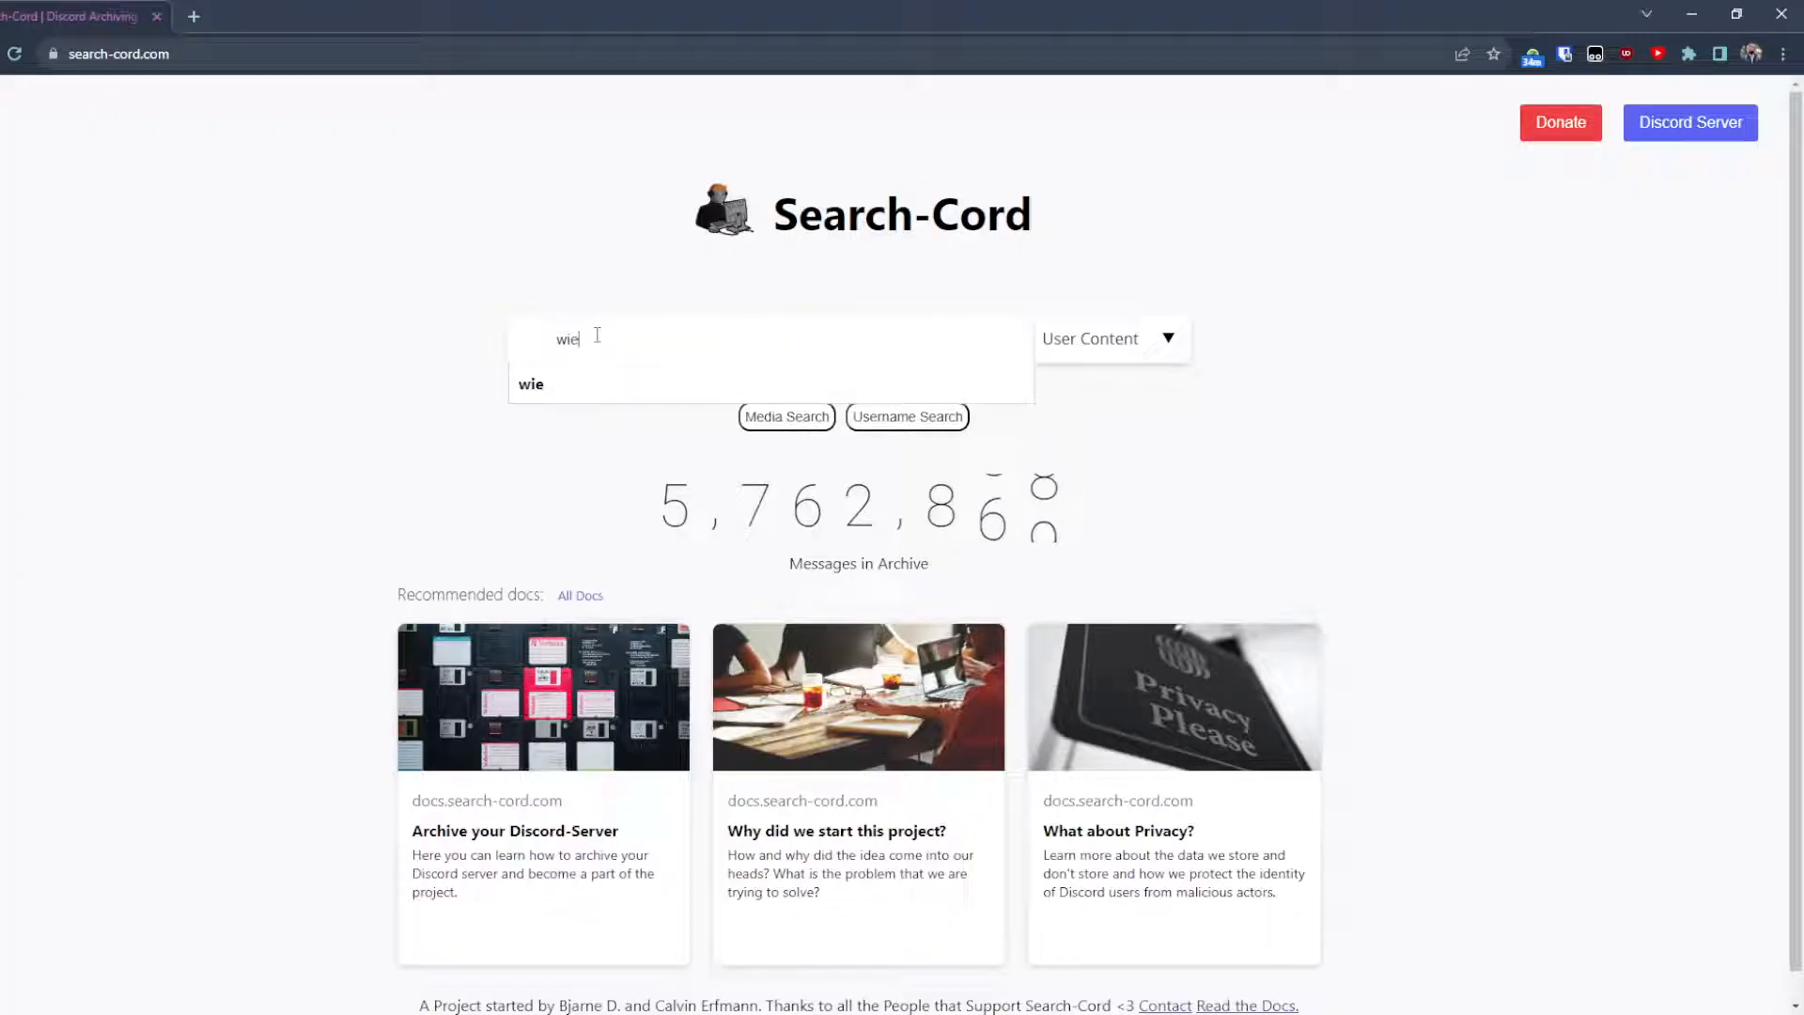
{"action": "type", "text": "fi"}
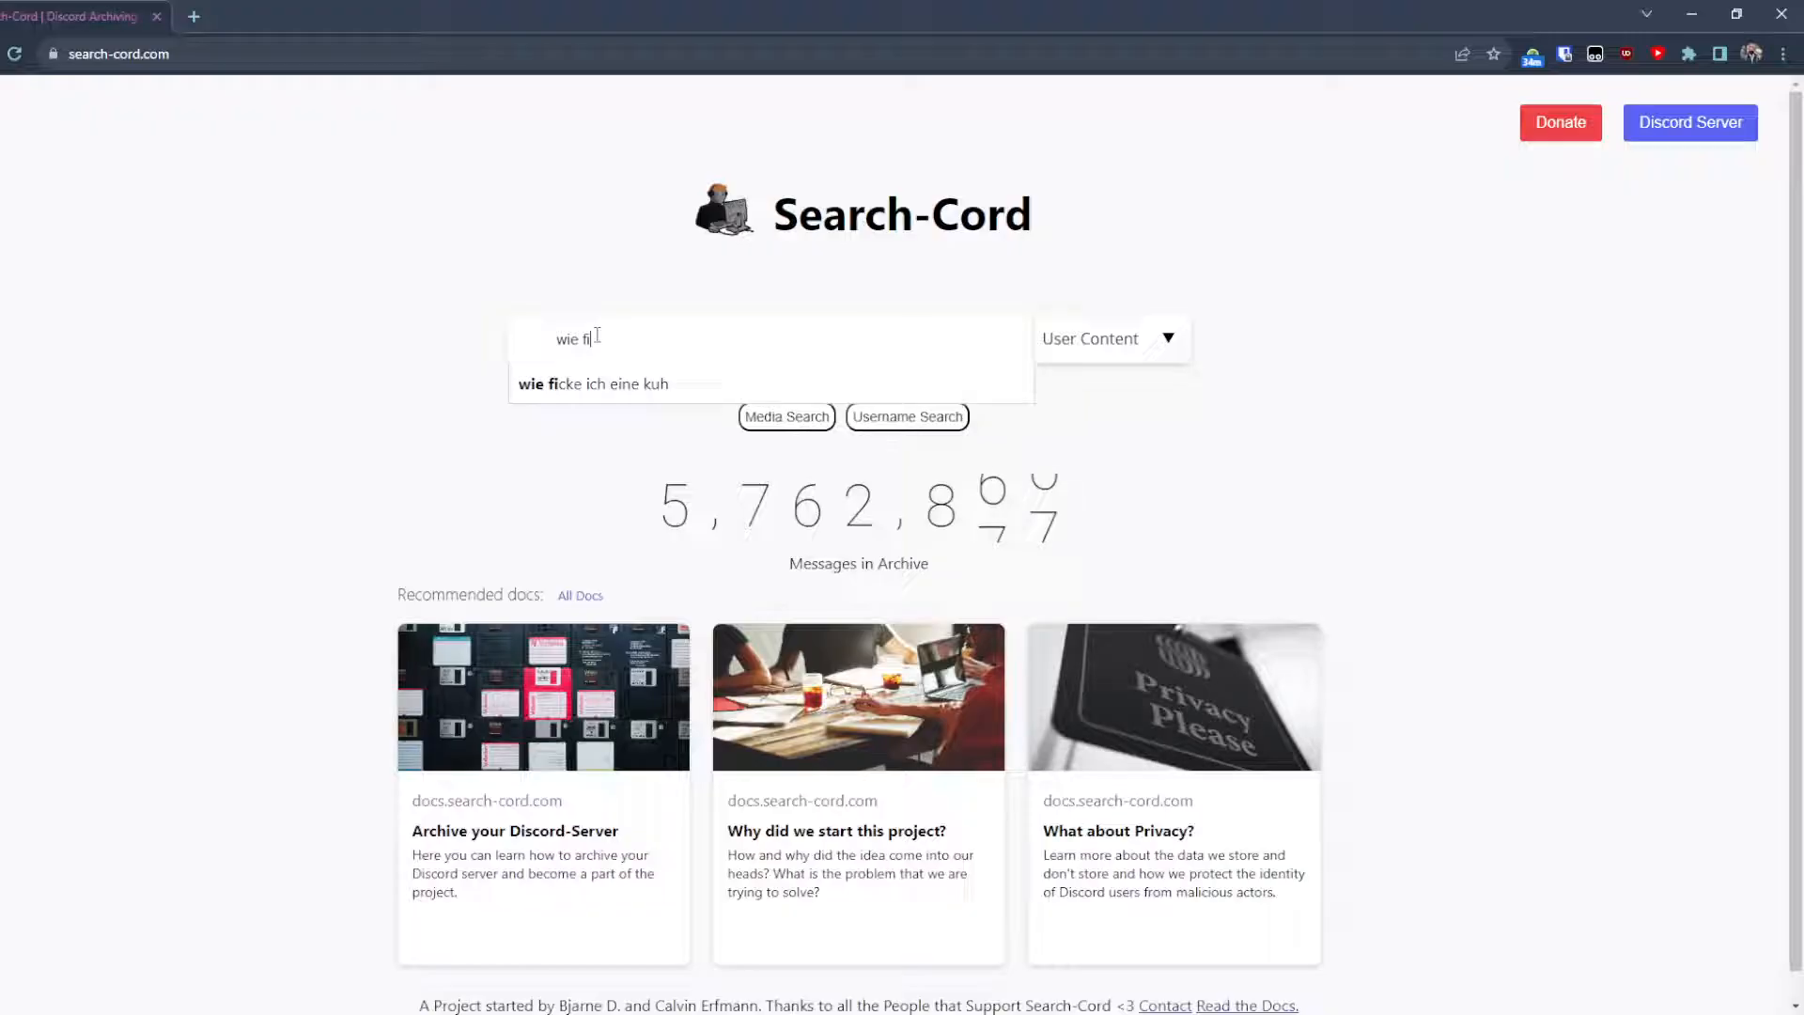
{"action": "key", "text": "BackSpace"}
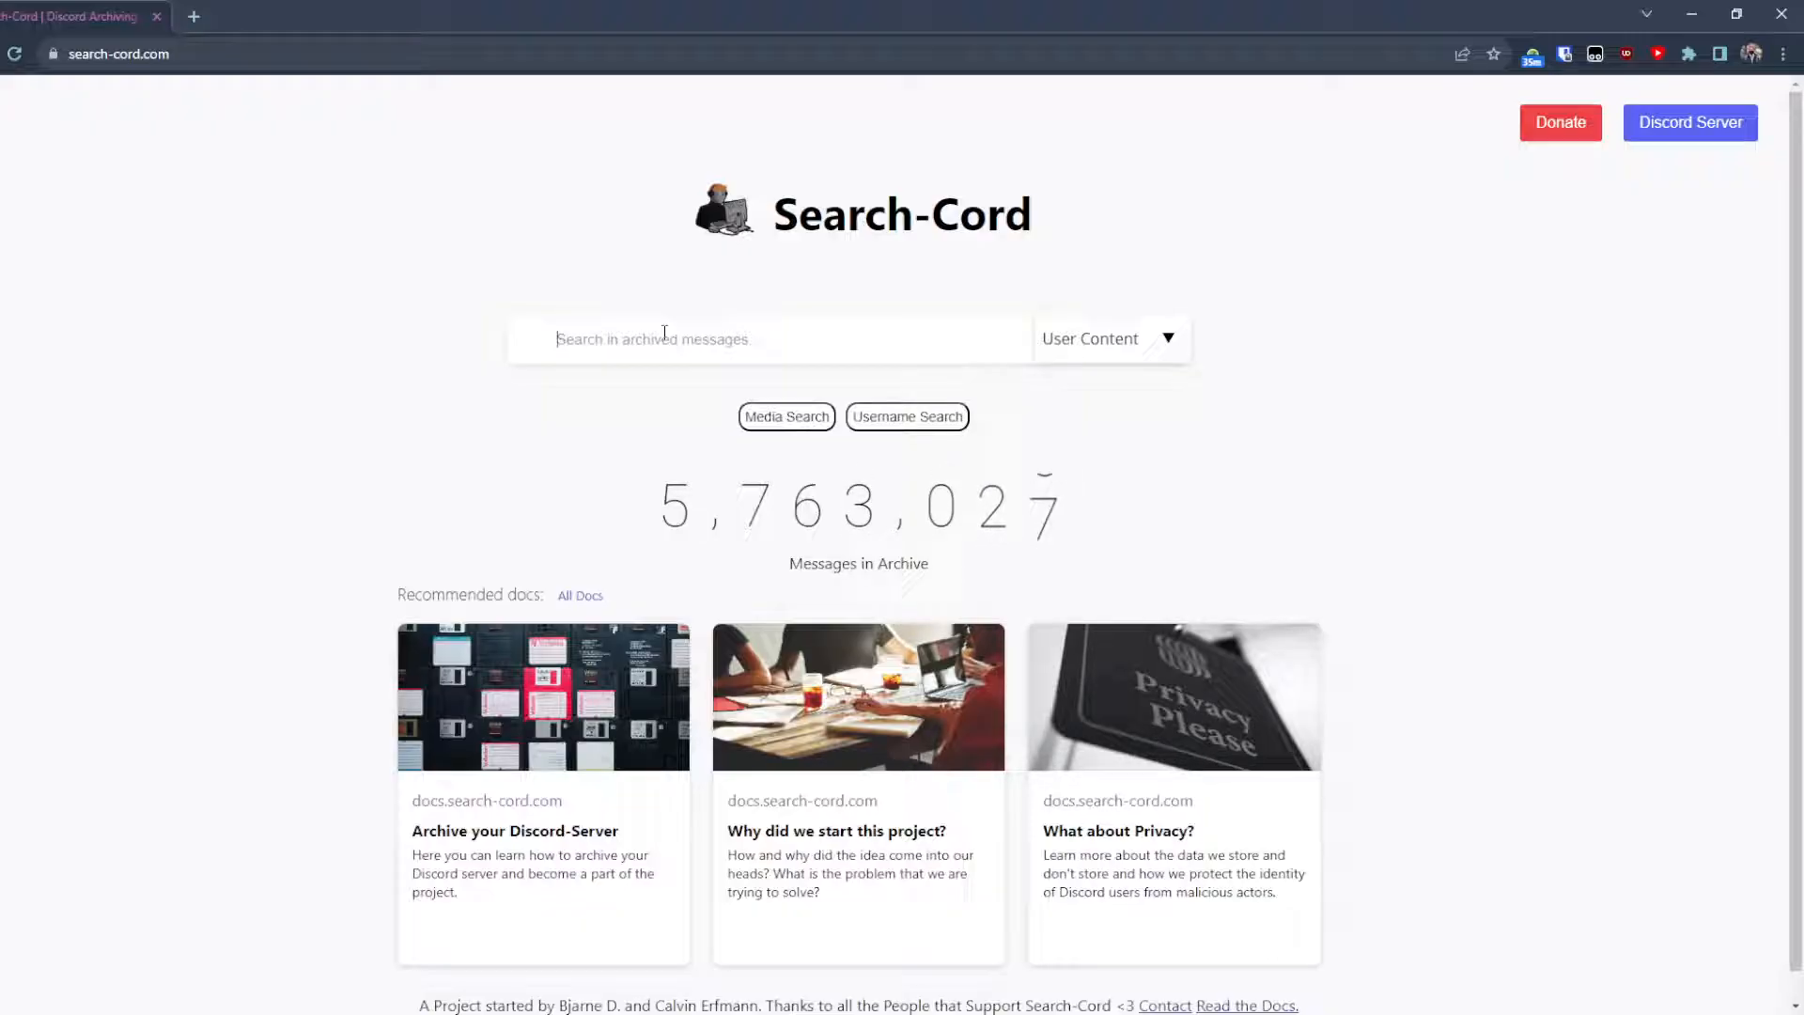
- Query the archive for 'ukraine' and browse the matching messages returned in 103ms
{"action": "type", "text": "u"}
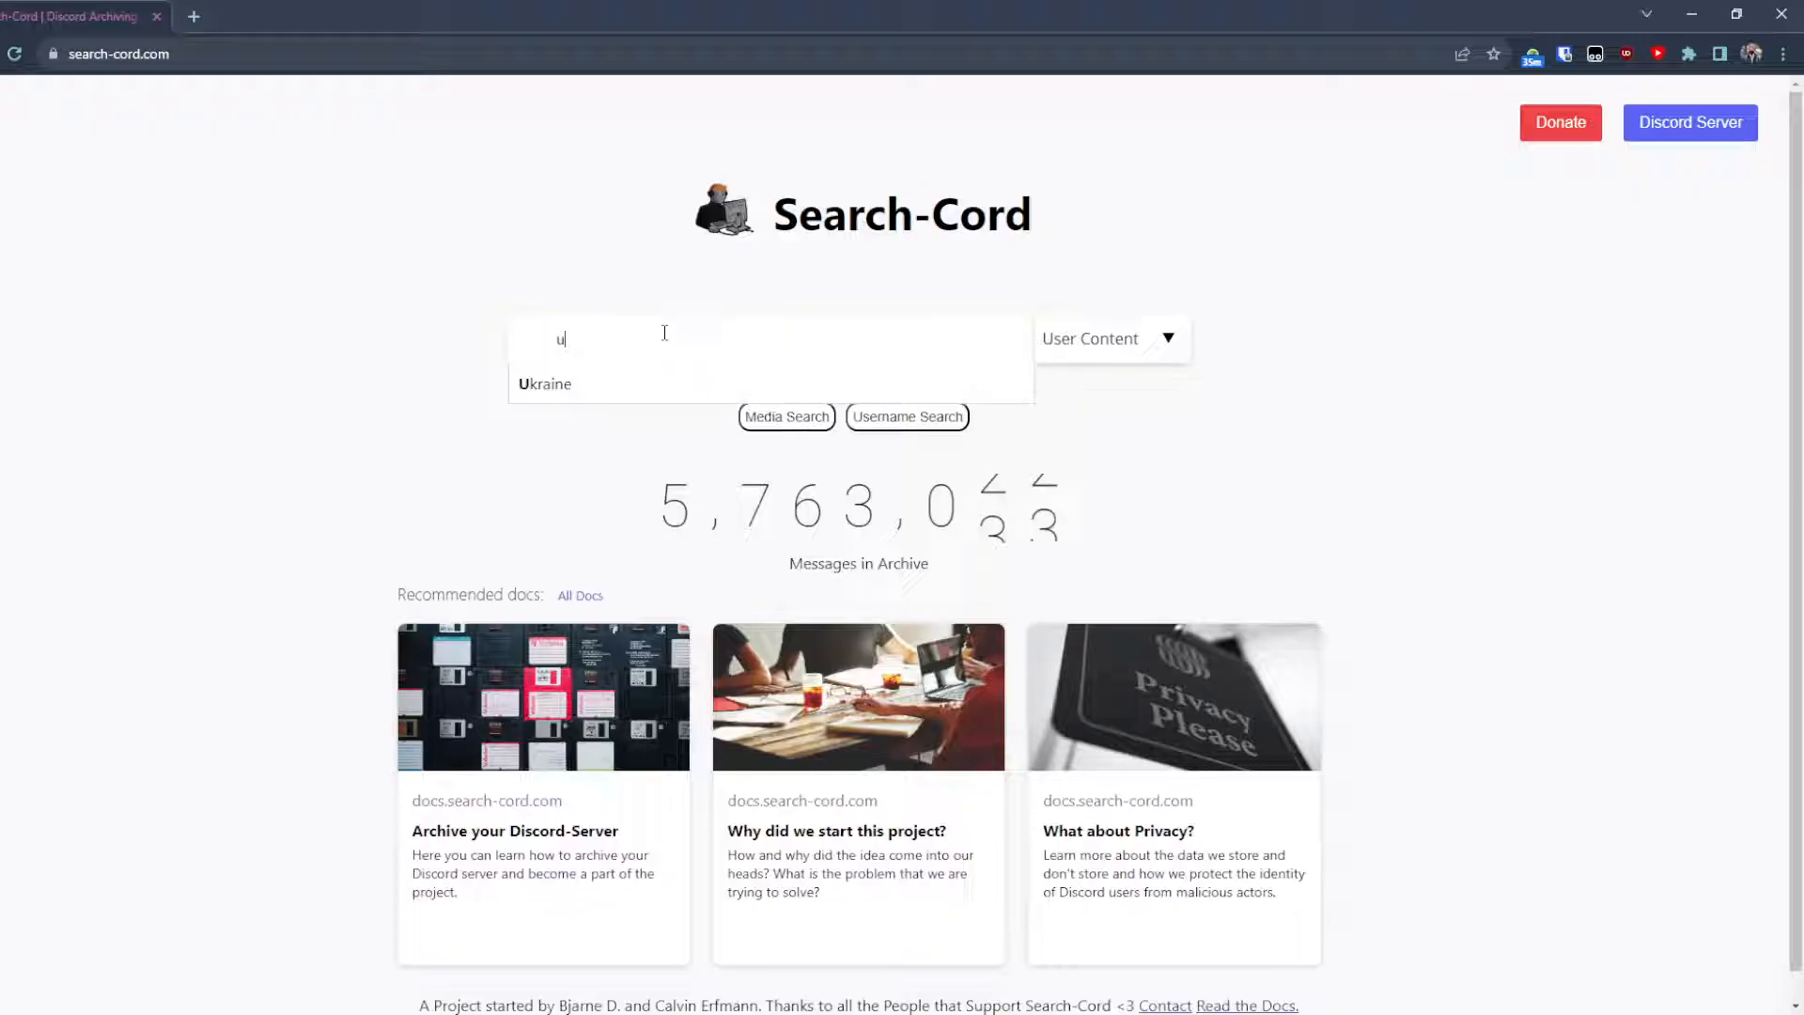
{"action": "type", "text": "kraine"}
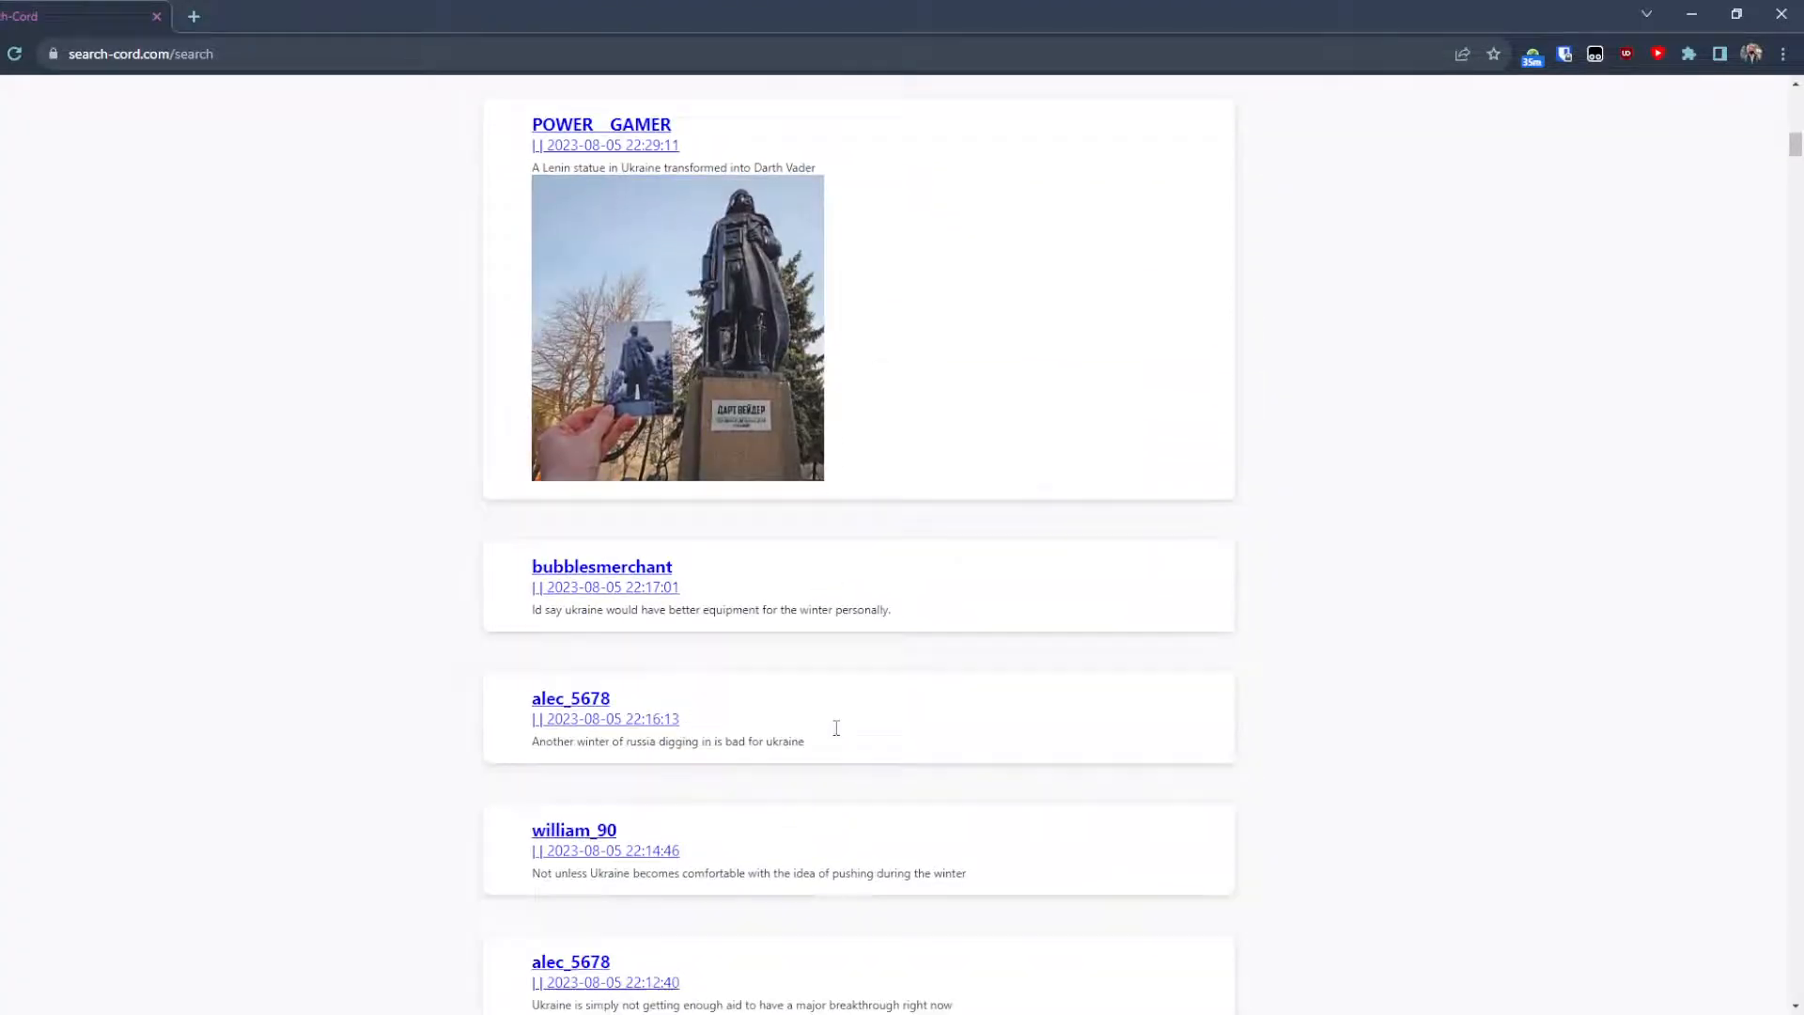
{"action": "scroll", "scroll_direction": "down", "scroll_amount": 3}
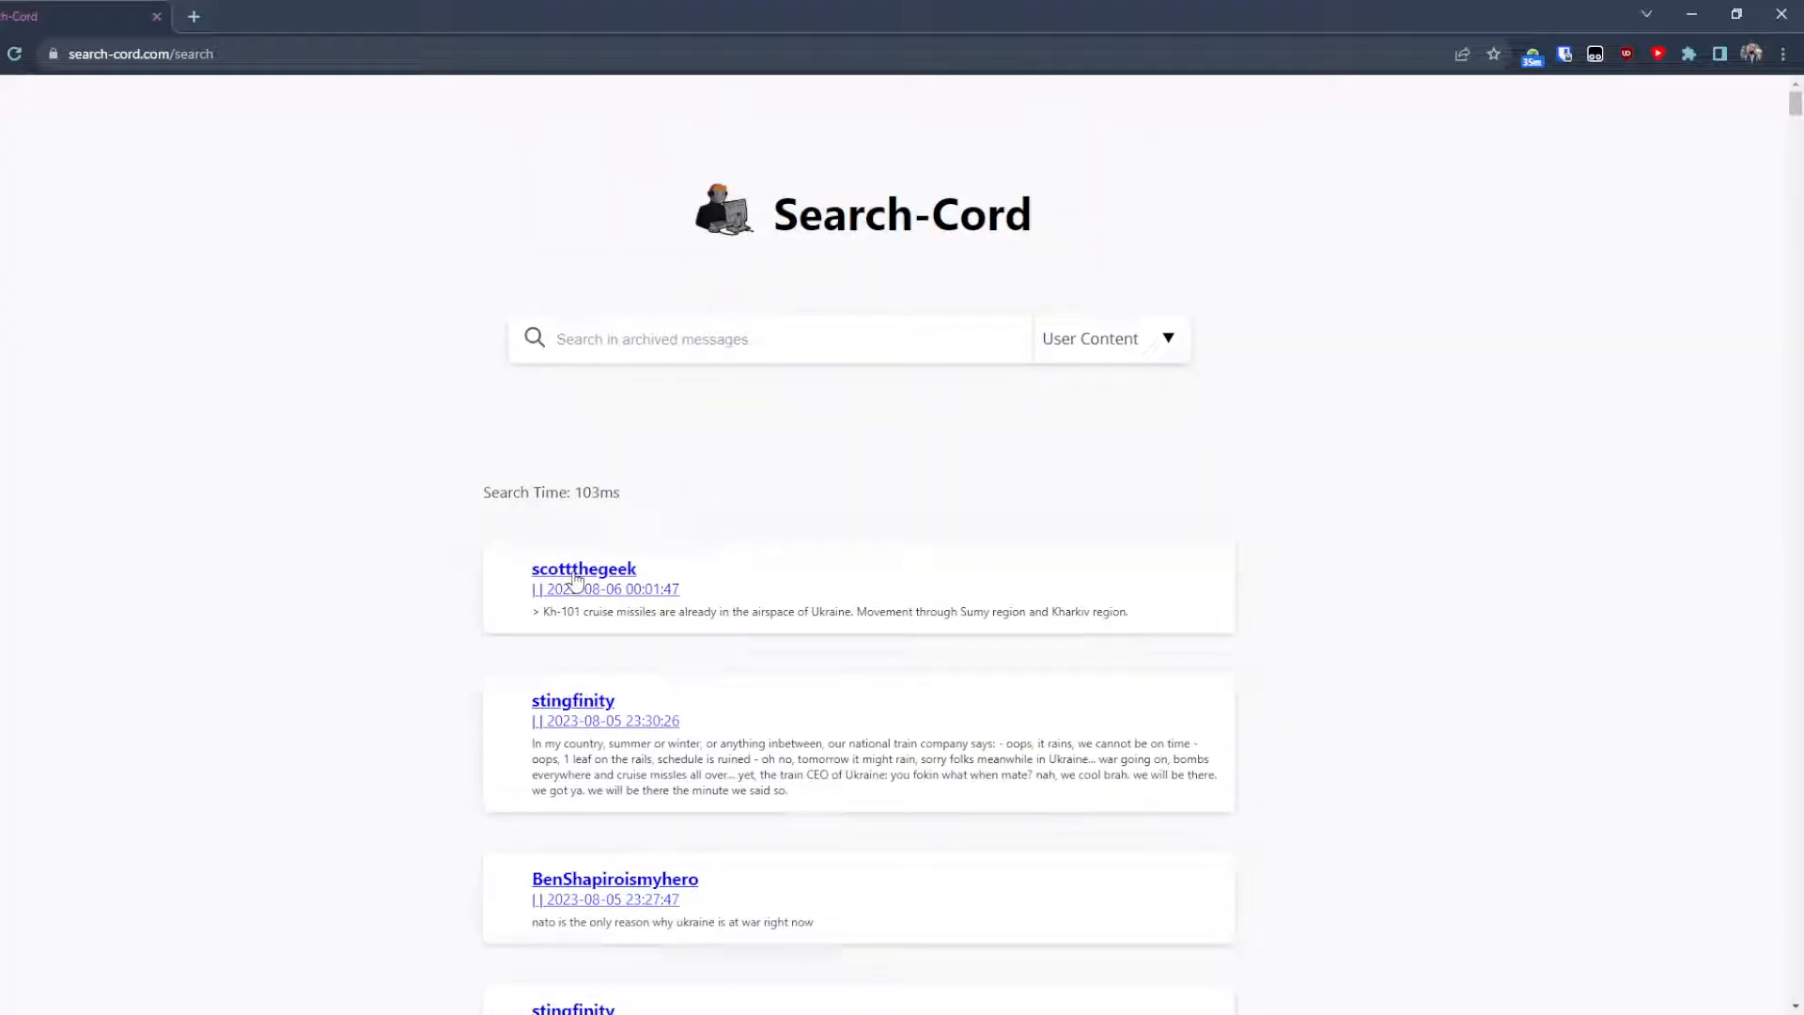
- View the first Ukraine result's context page with responses posted up to two hours later
{"action": "left_click", "coordinate": [607, 588]}
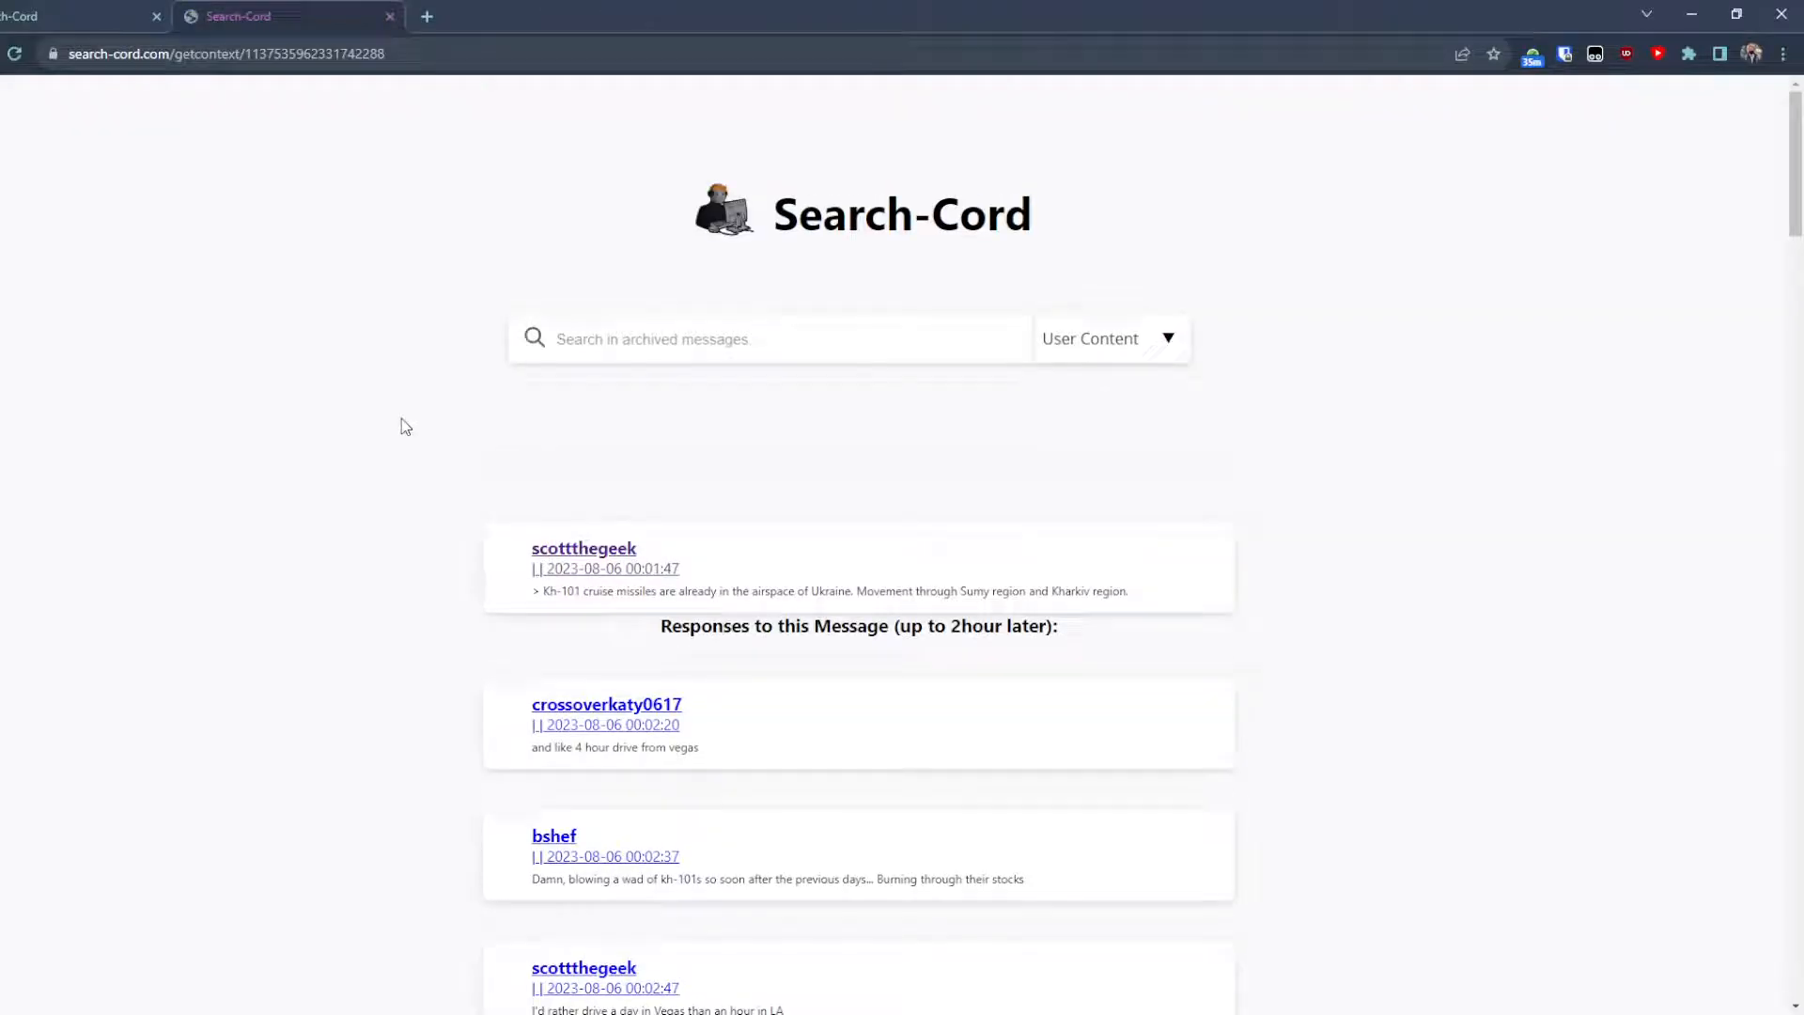
{"action": "scroll", "scroll_direction": "down", "scroll_amount": 3}
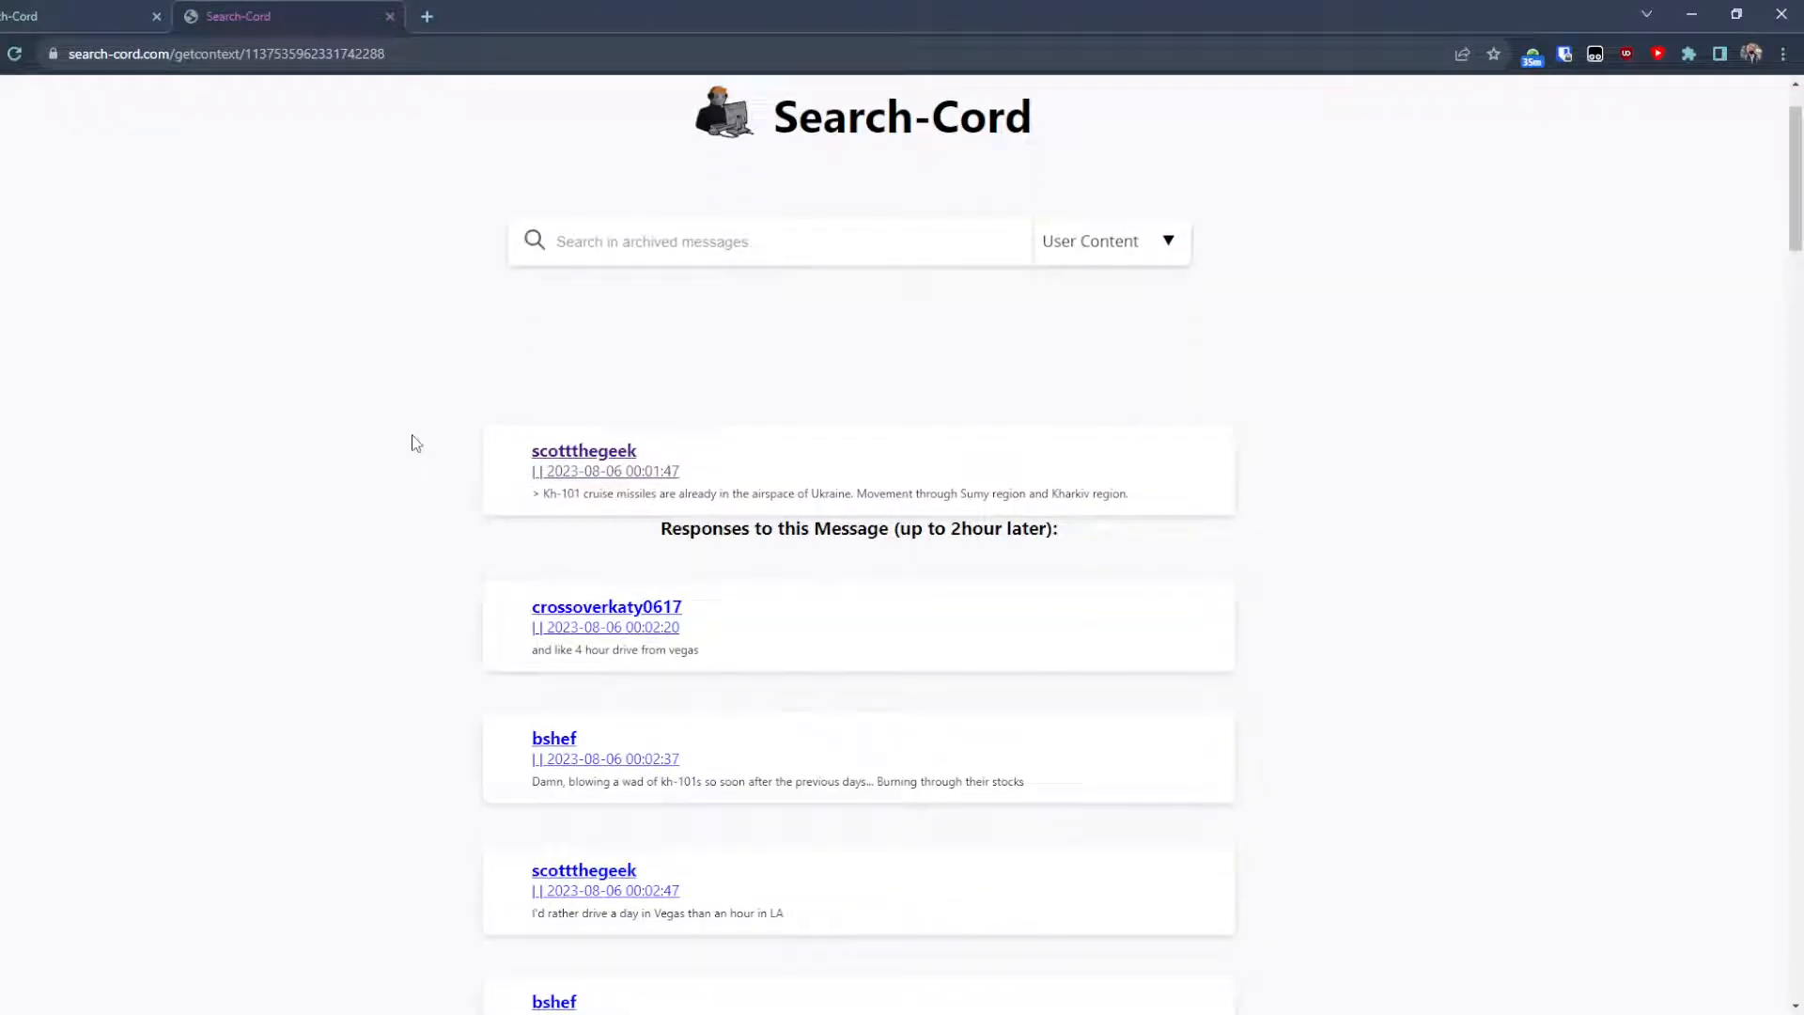
{"action": "scroll", "scroll_direction": "down", "scroll_amount": 3}
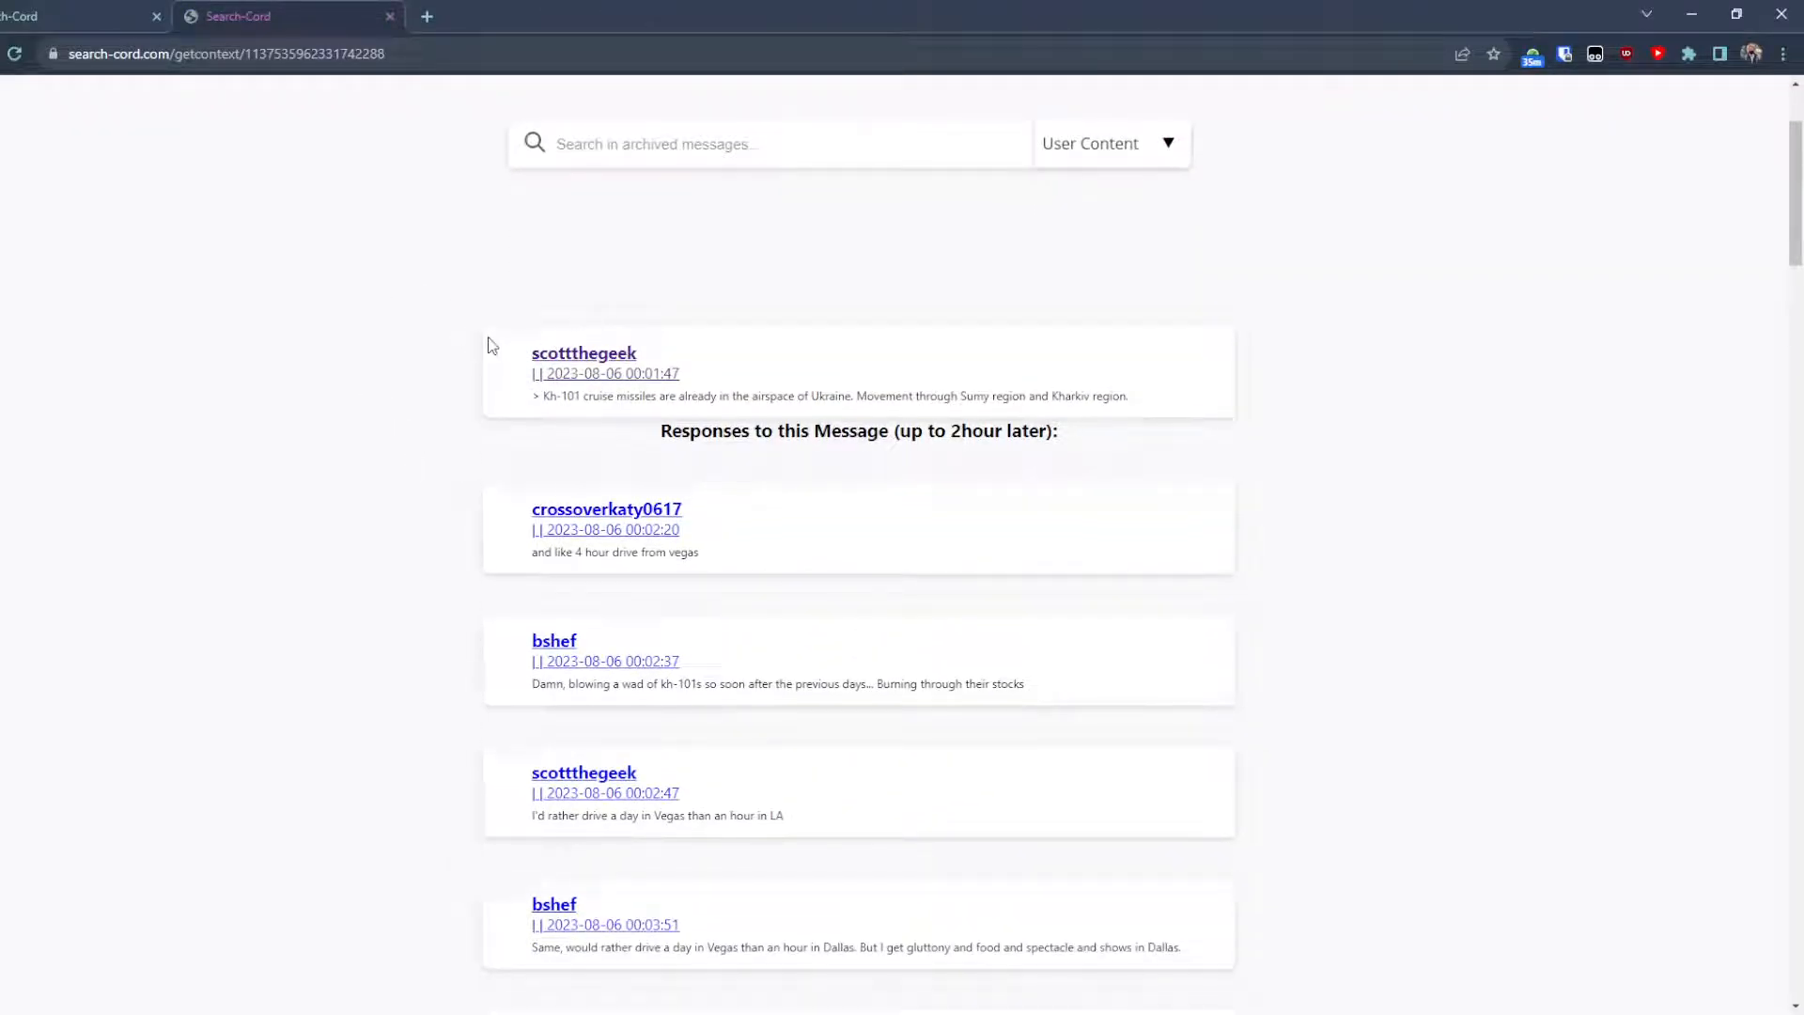
{"action": "mouse_move", "coordinate": [814, 369]}
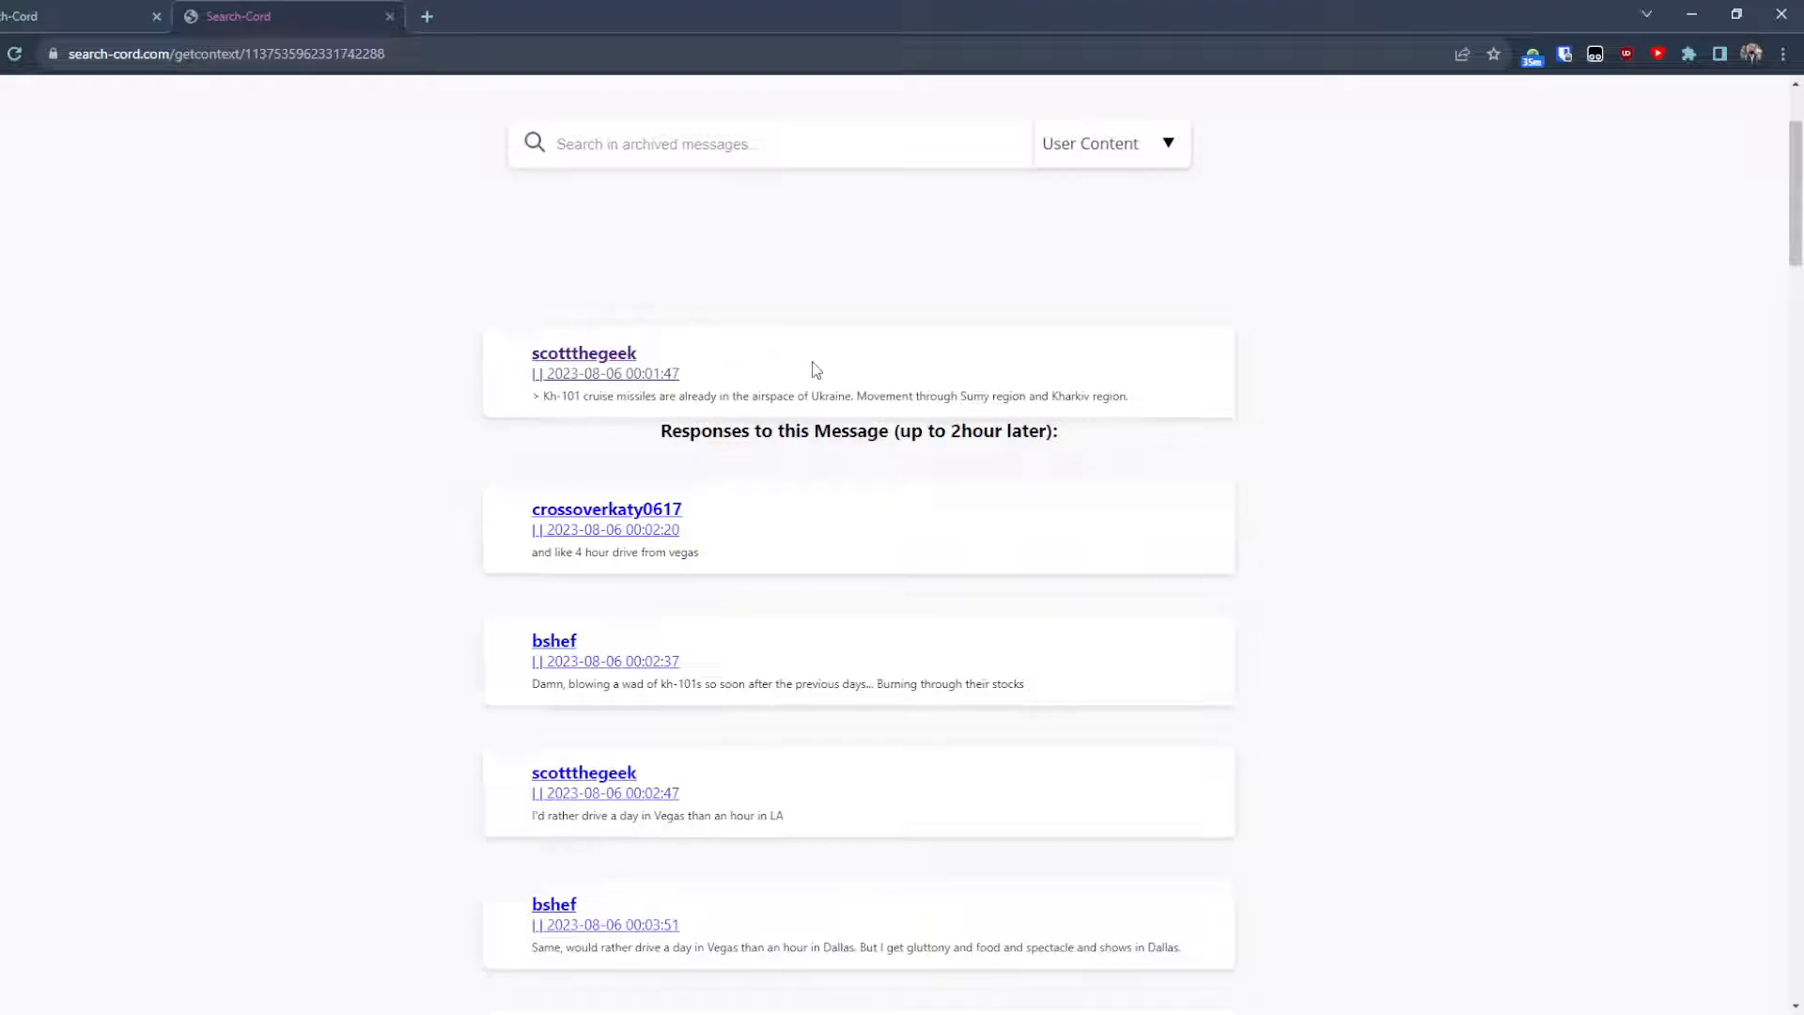
{"action": "scroll", "scroll_direction": "down", "scroll_amount": 3}
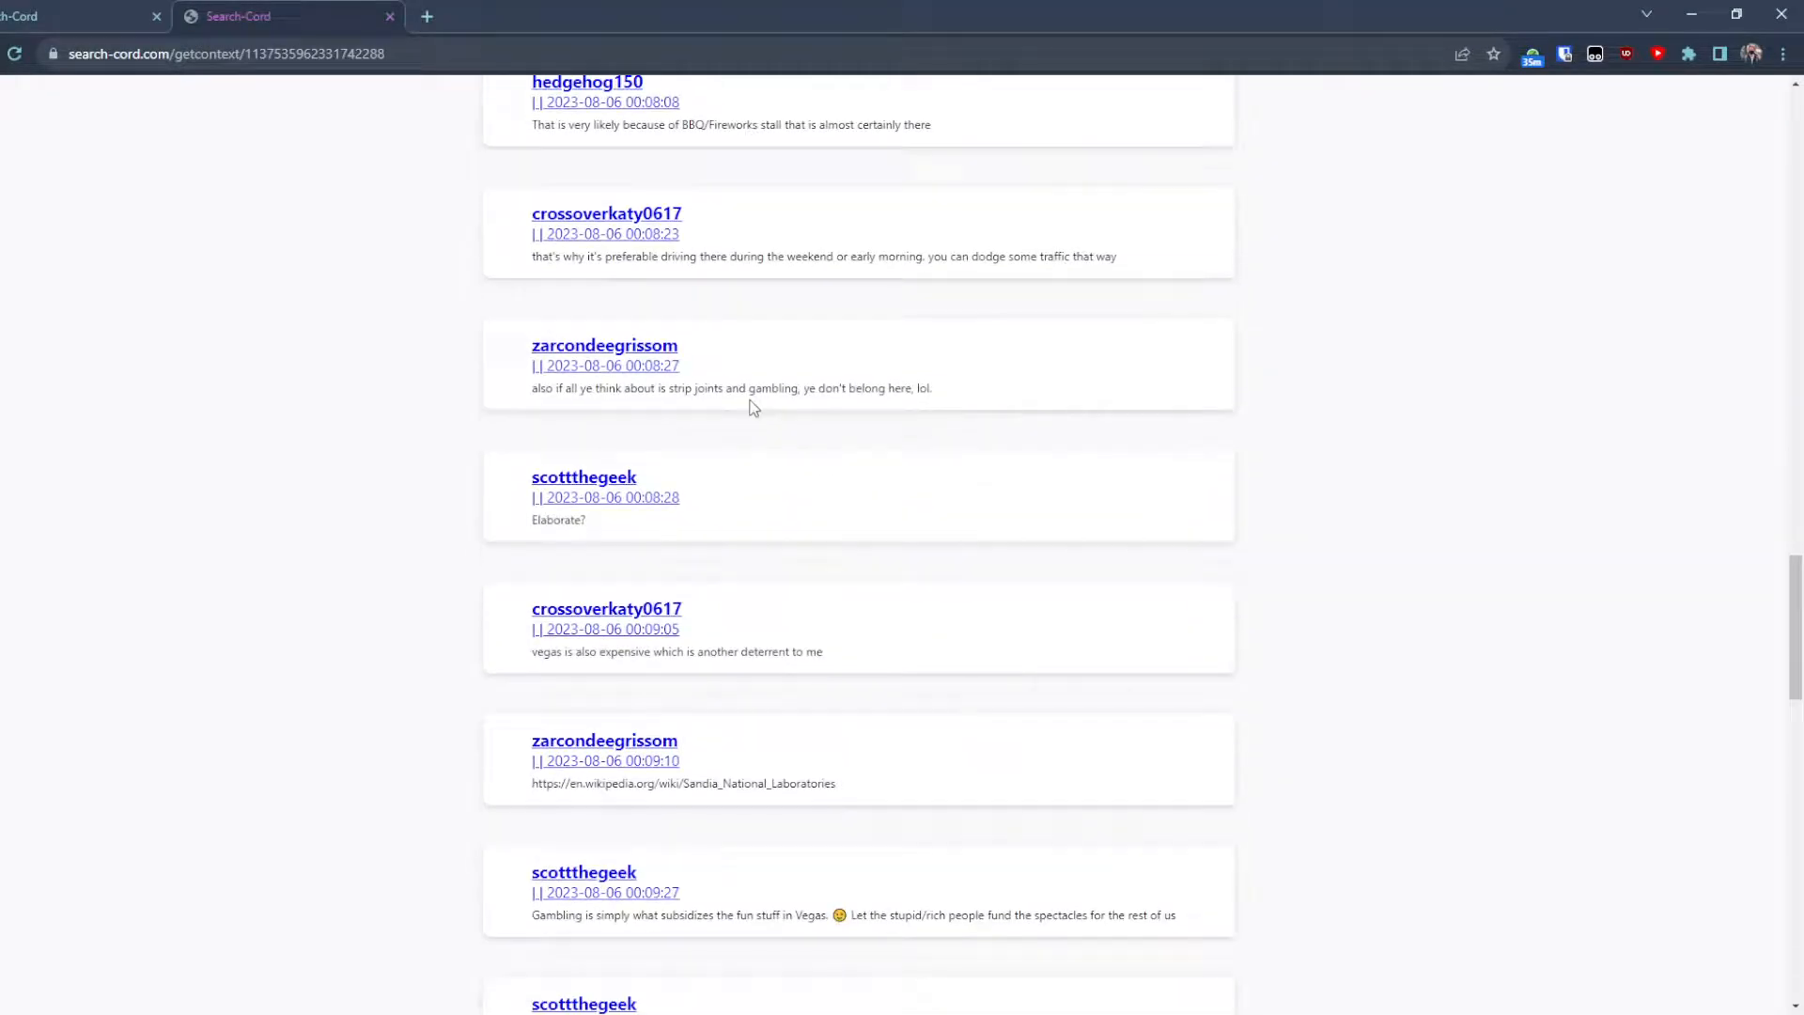